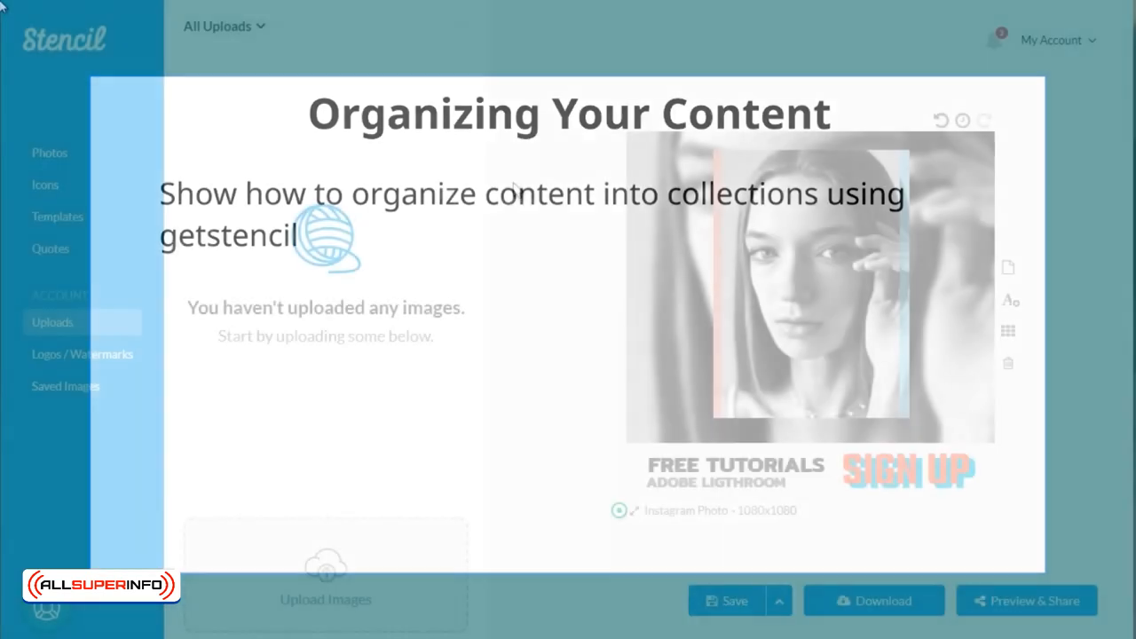
Show the Saved Images library from the left sidebar.
{"action": "left_click", "coordinate": [64, 385]}
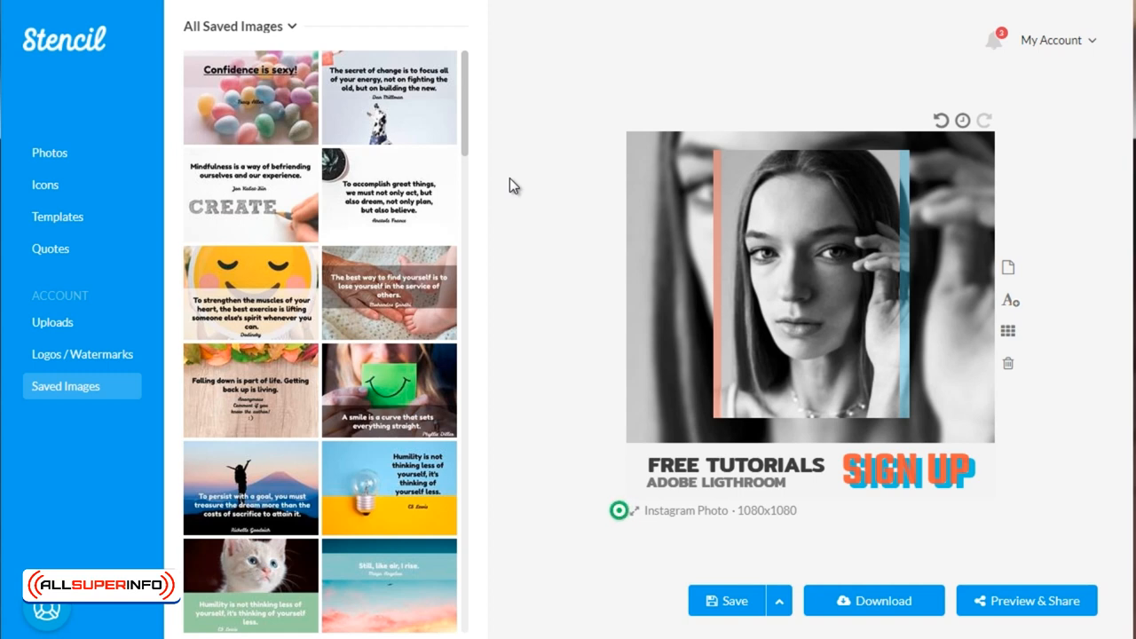
{"action": "mouse_move", "coordinate": [465, 194]}
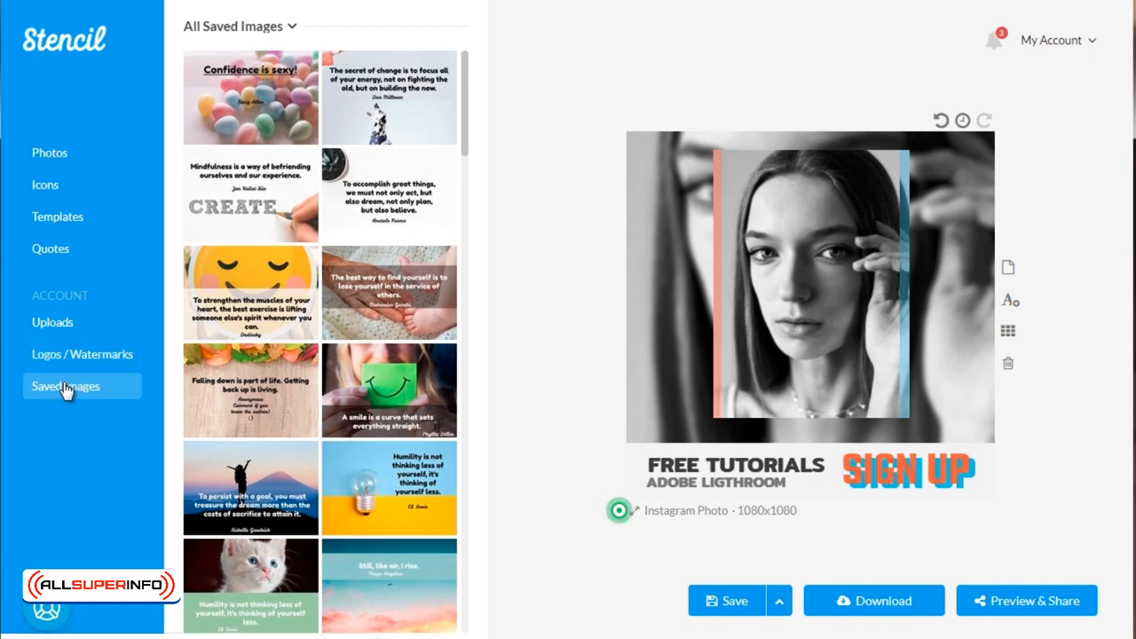
{"action": "mouse_move", "coordinate": [247, 32]}
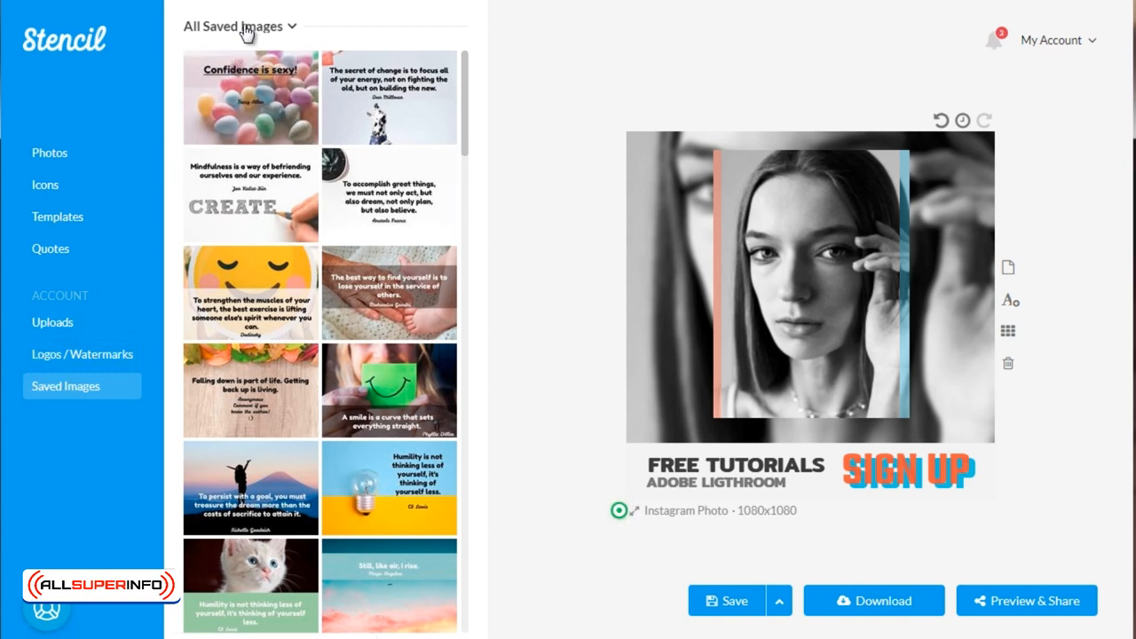
Start creating a new image collection from the All Saved Images filter's Collections list.
{"action": "left_click", "coordinate": [237, 27]}
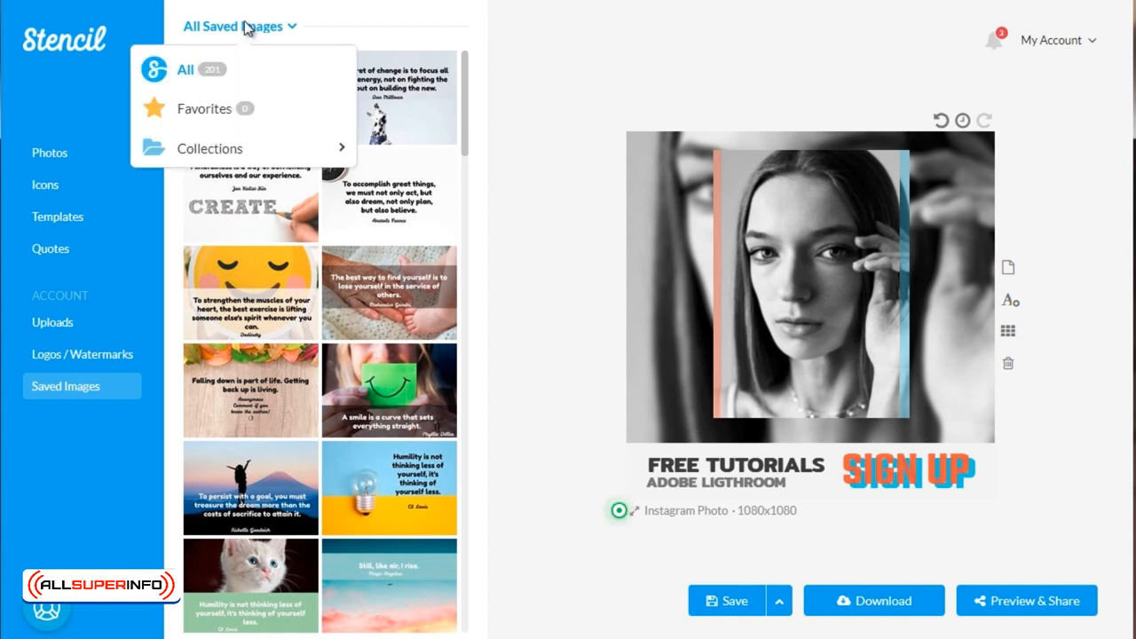
{"action": "left_click", "coordinate": [210, 149]}
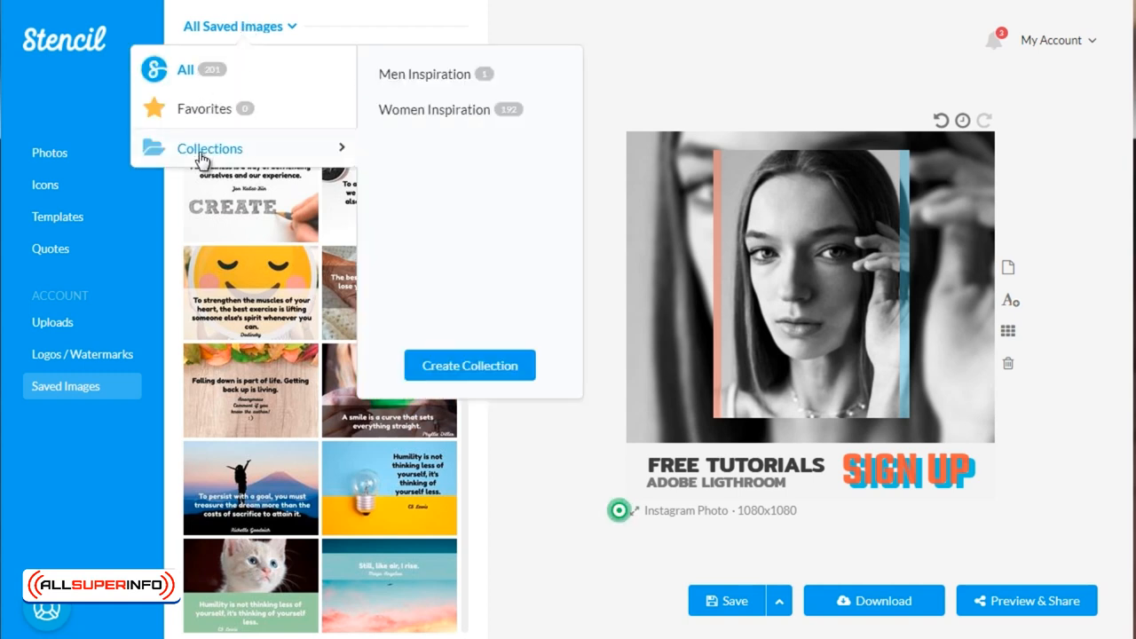
{"action": "mouse_move", "coordinate": [468, 366]}
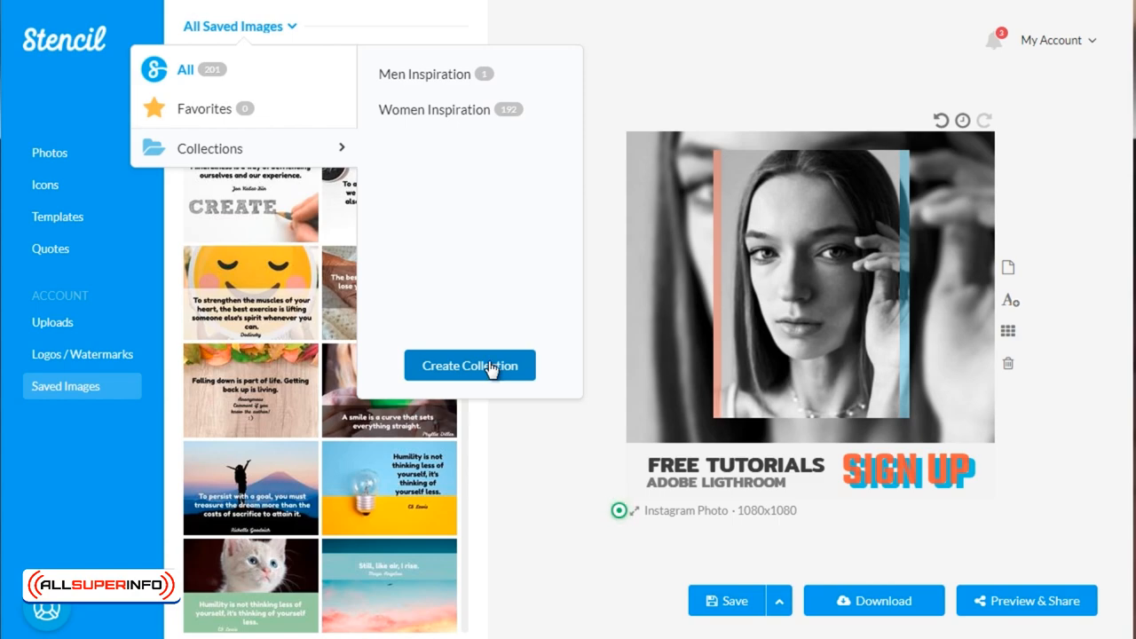
{"action": "left_click", "coordinate": [469, 366]}
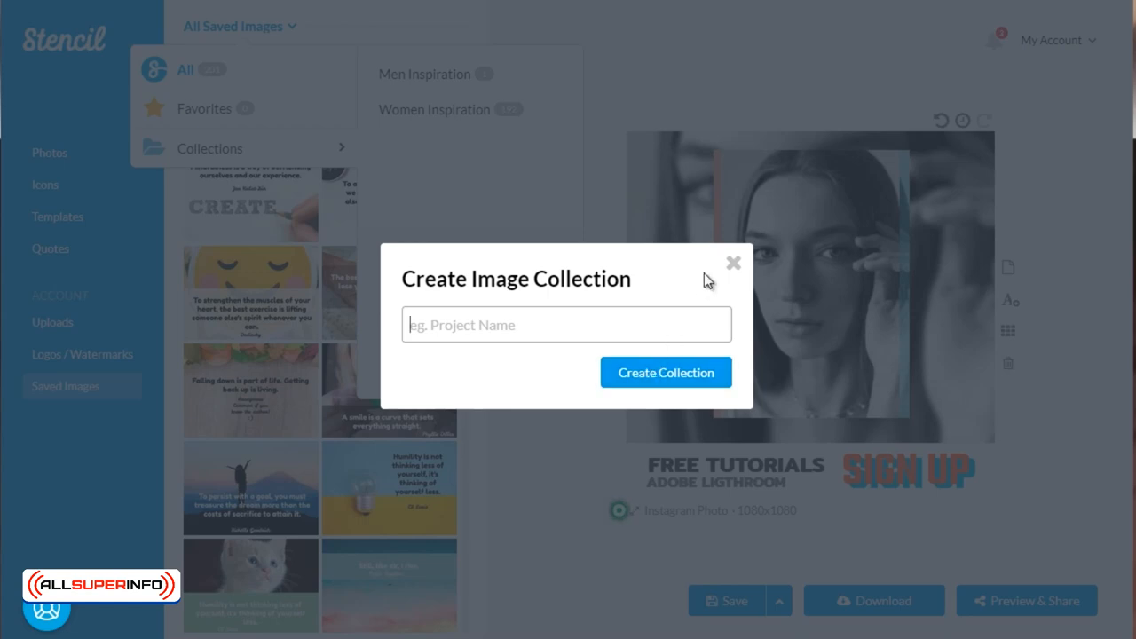
Dismiss the Create Image Collection form, leaving Men Inspiration and Women Inspiration only.
{"action": "left_click", "coordinate": [733, 263]}
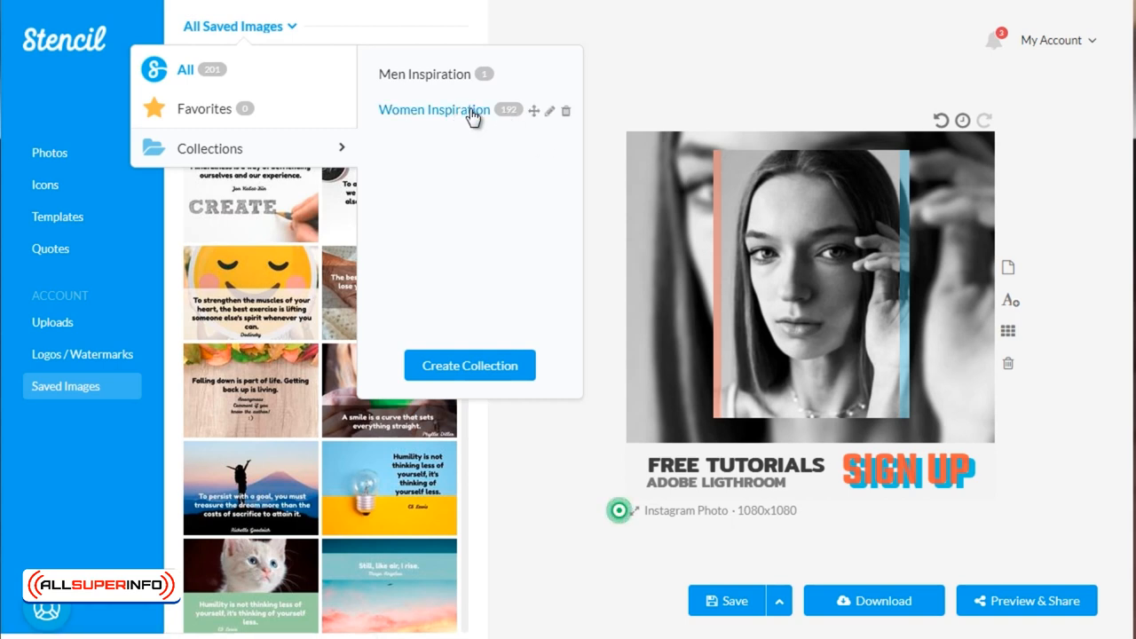
{"action": "mouse_move", "coordinate": [454, 85]}
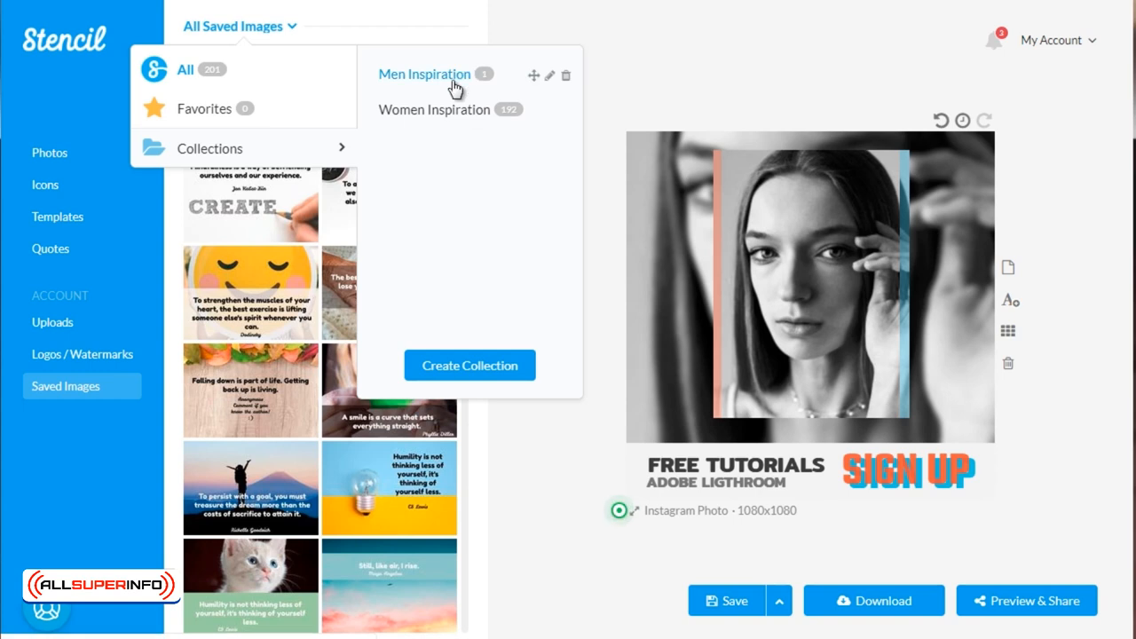
{"action": "mouse_move", "coordinate": [635, 55]}
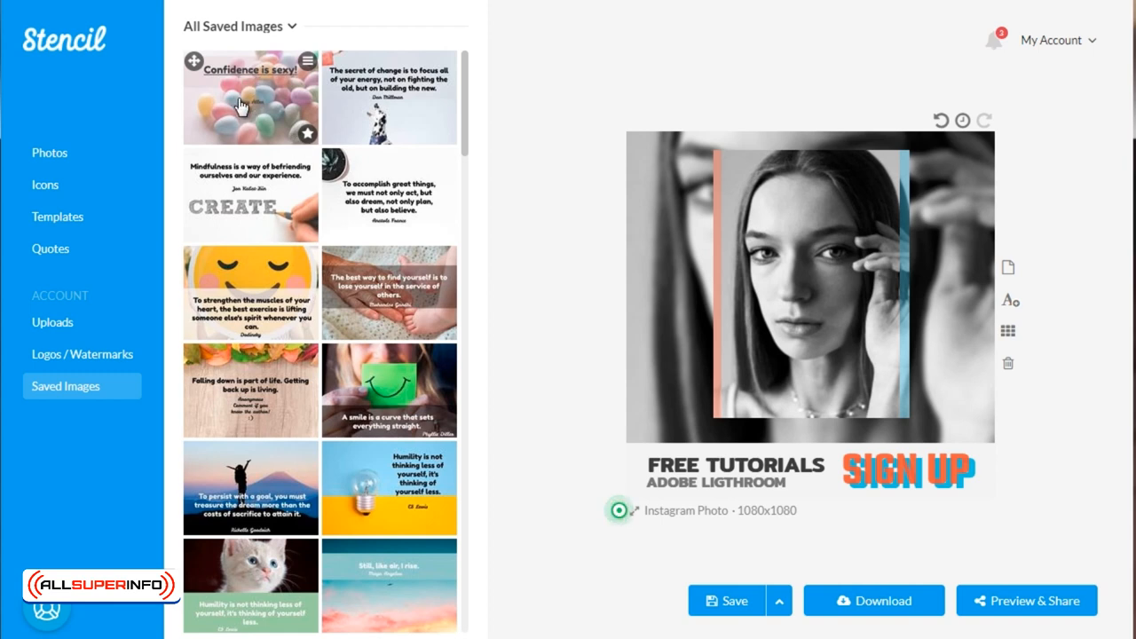
{"action": "mouse_move", "coordinate": [285, 93]}
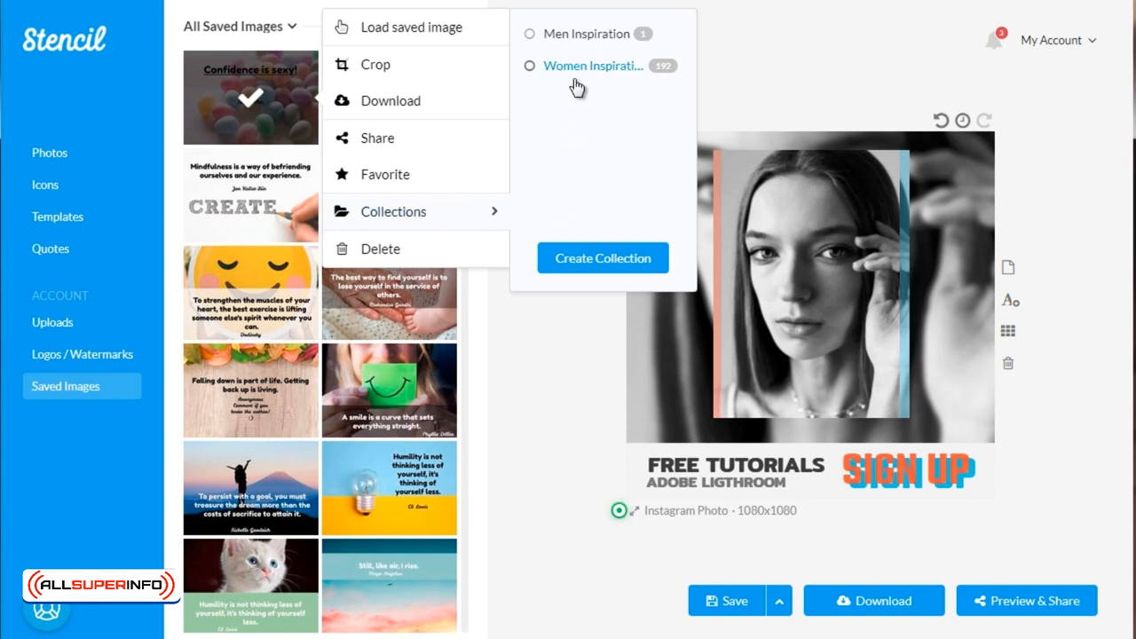
{"action": "mouse_move", "coordinate": [584, 68]}
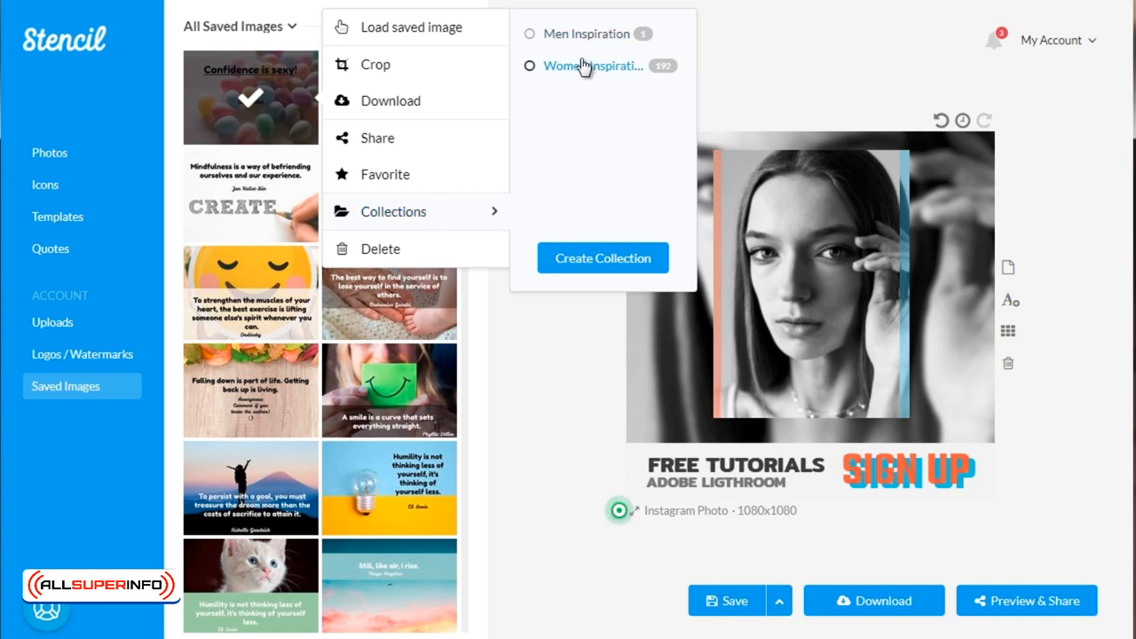
Add the 'Confidence is sexy!' image to the Women Inspiration collection.
{"action": "left_click", "coordinate": [529, 64]}
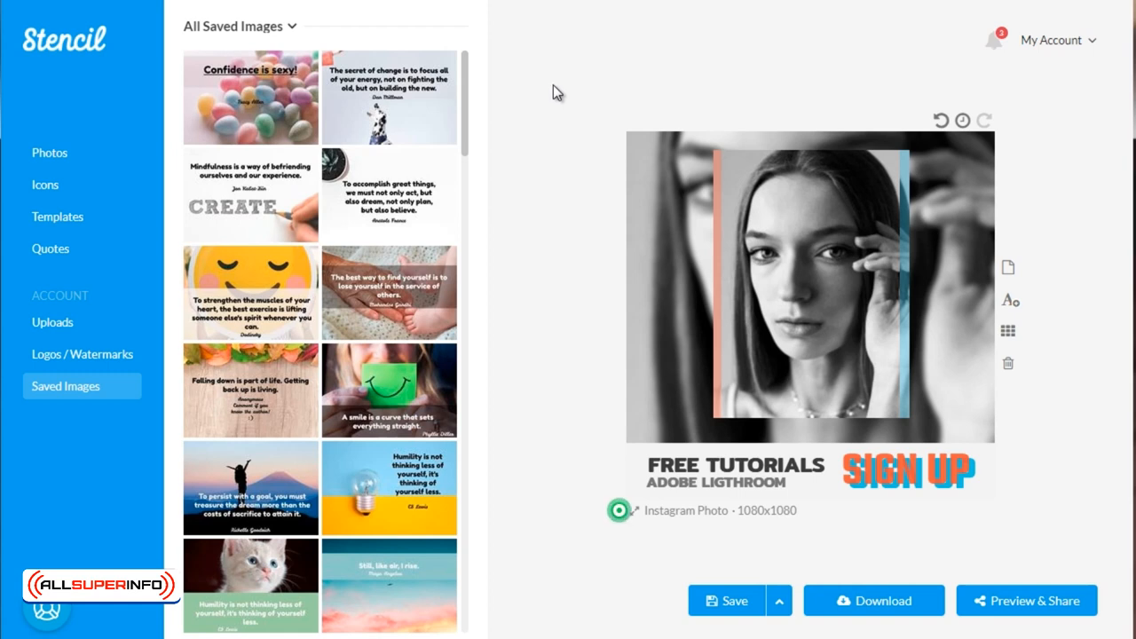
{"action": "mouse_move", "coordinate": [1056, 39]}
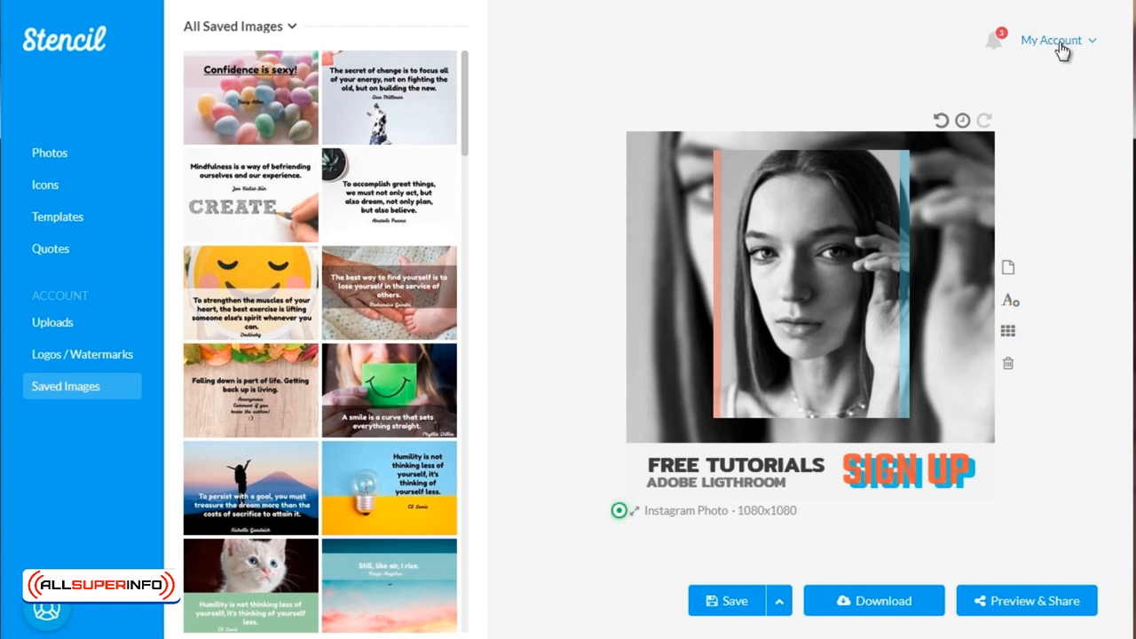
{"action": "left_click", "coordinate": [1054, 39]}
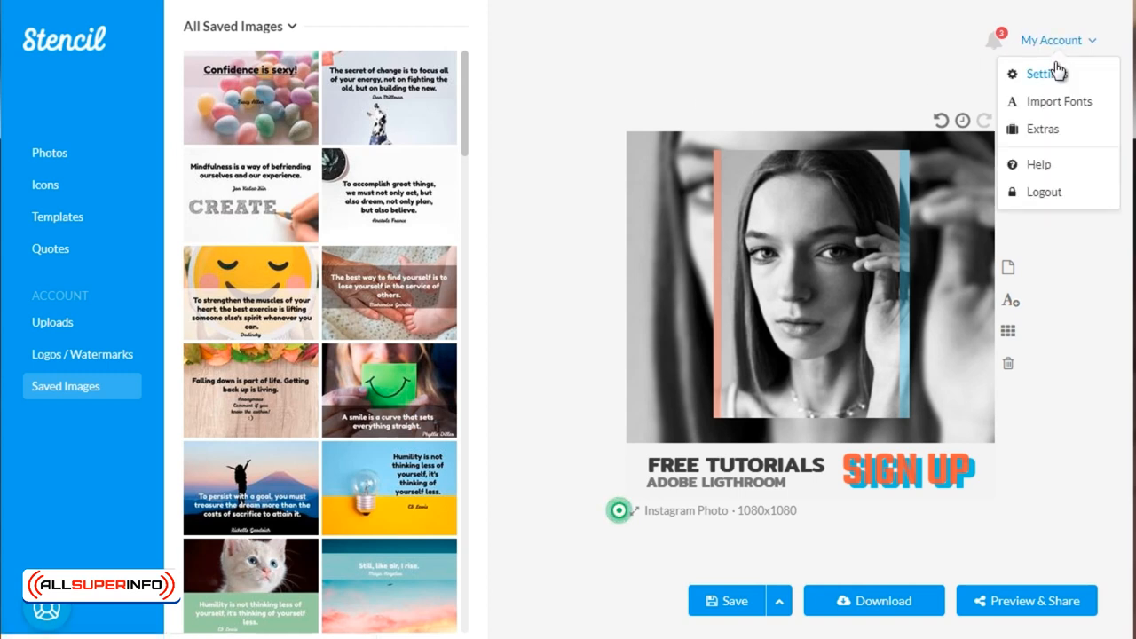
{"action": "mouse_move", "coordinate": [543, 151]}
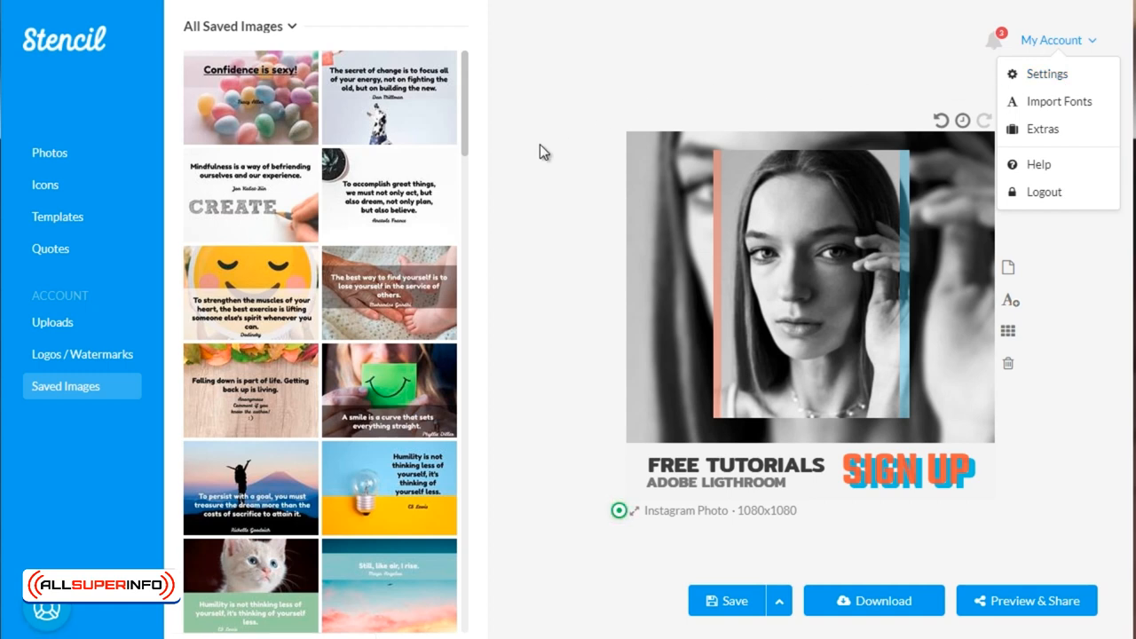
{"action": "left_click", "coordinate": [1051, 39]}
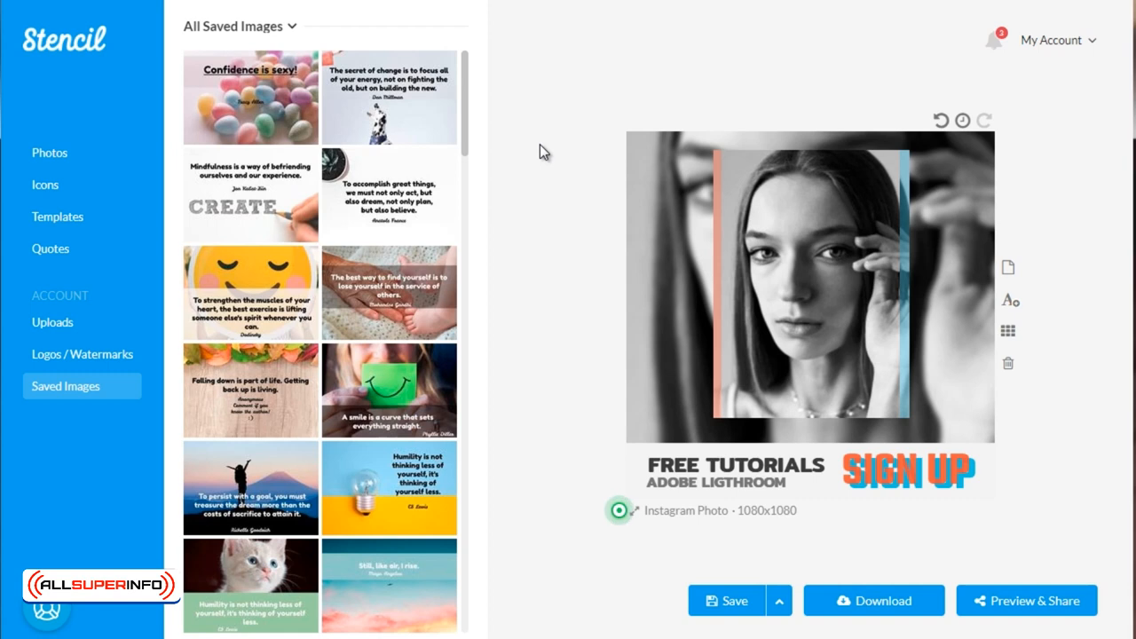
{"action": "mouse_move", "coordinate": [266, 288]}
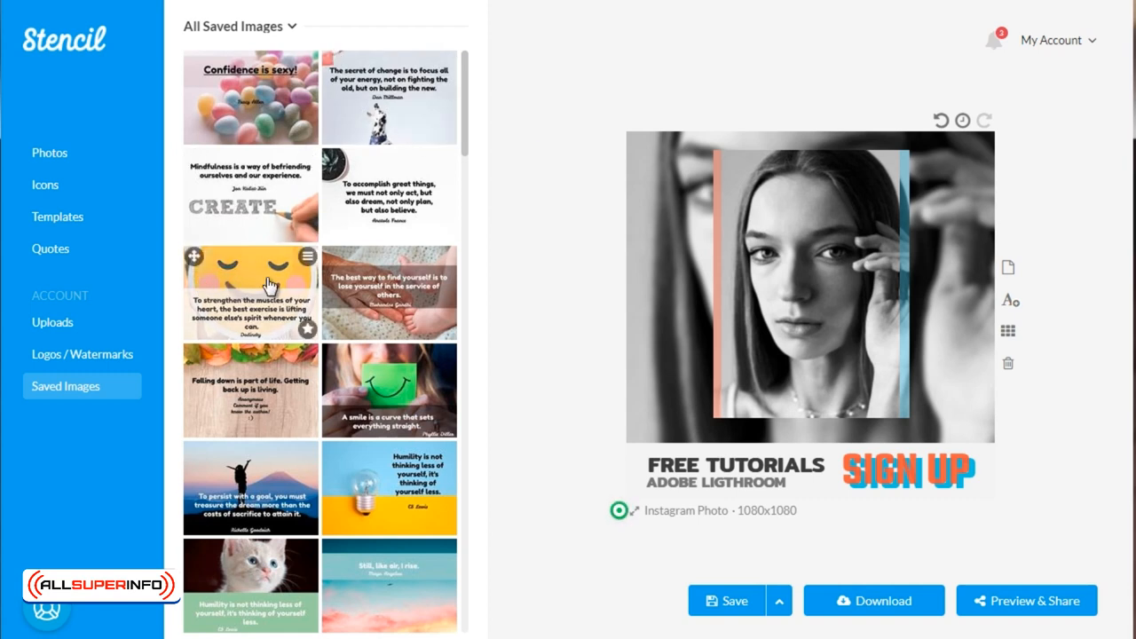
{"action": "mouse_move", "coordinate": [306, 259]}
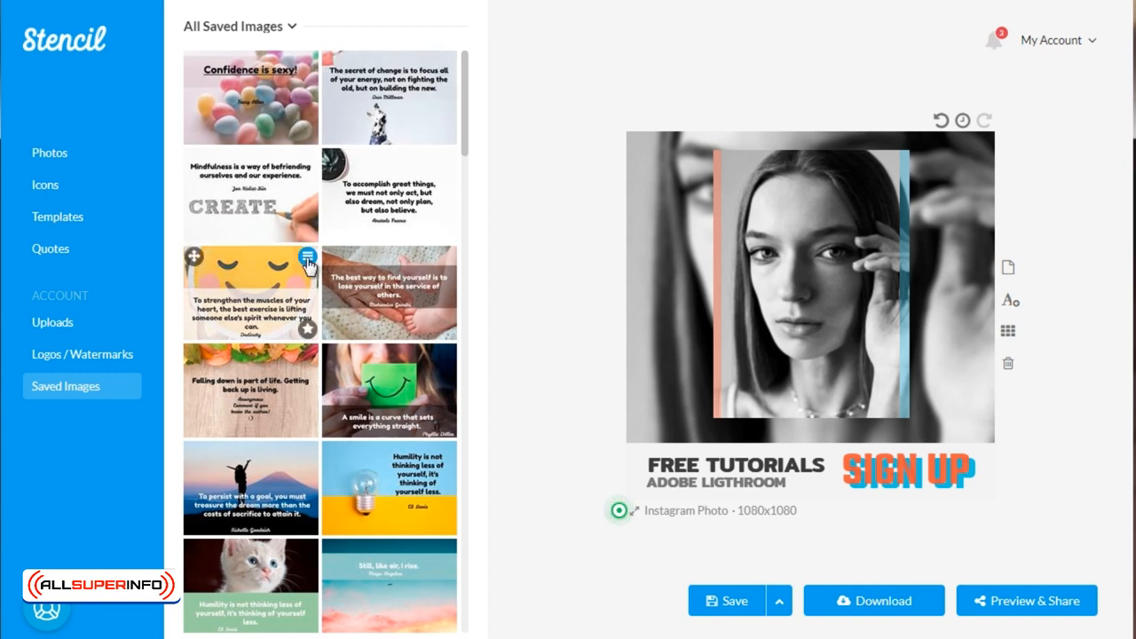
Share the smiley-face heart-muscles quote image, showing its Twitter preview.
{"action": "left_click", "coordinate": [307, 257]}
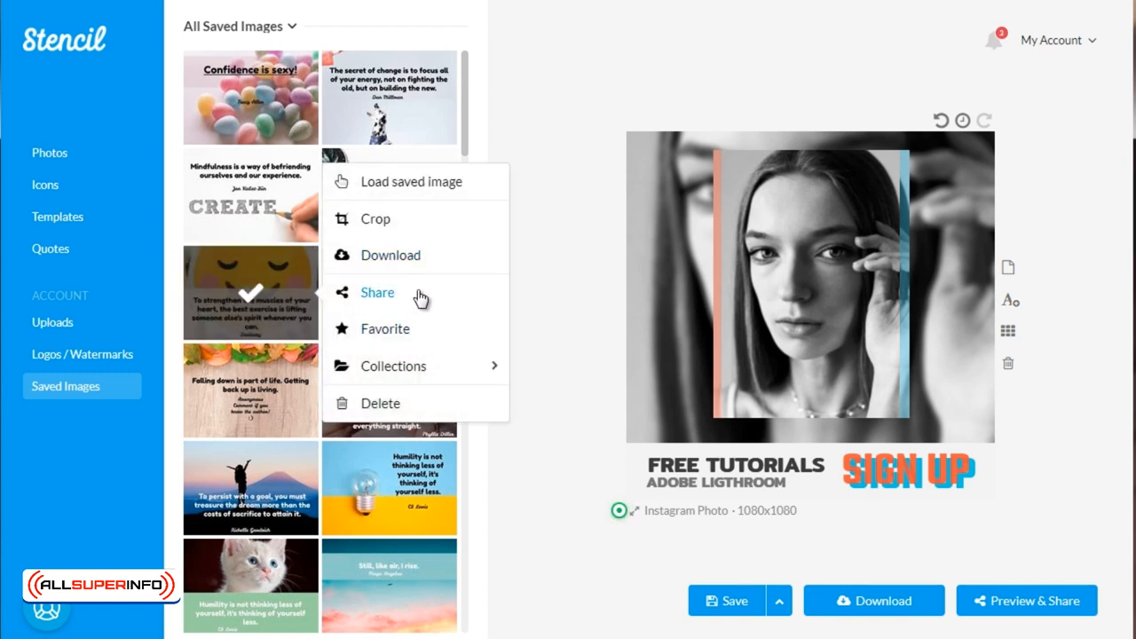
{"action": "left_click", "coordinate": [377, 291]}
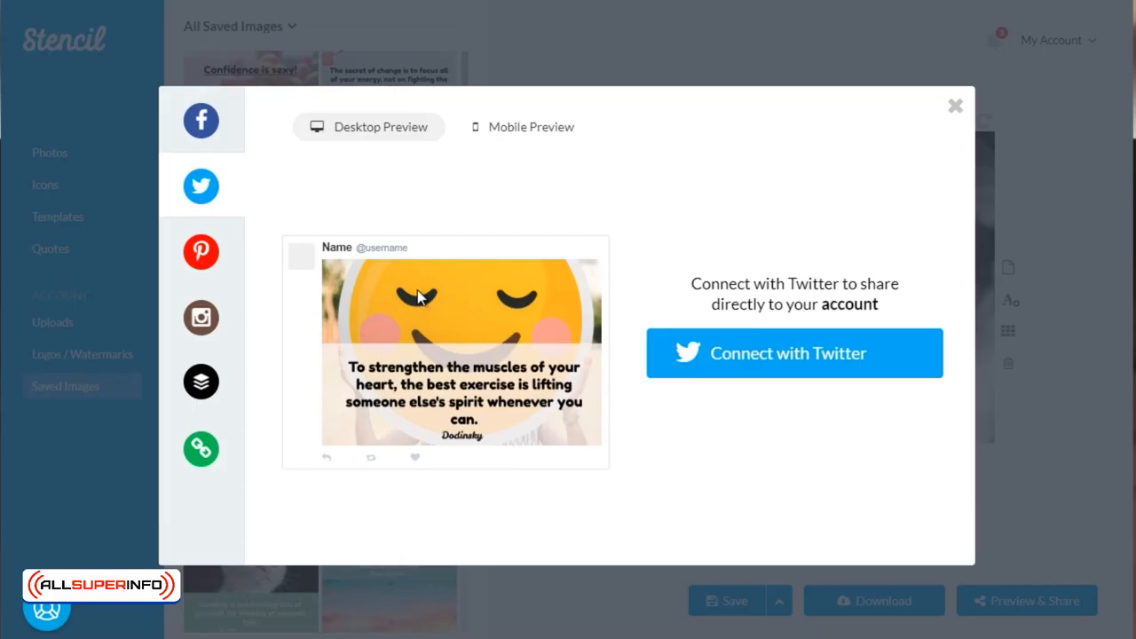
{"action": "mouse_move", "coordinate": [291, 188]}
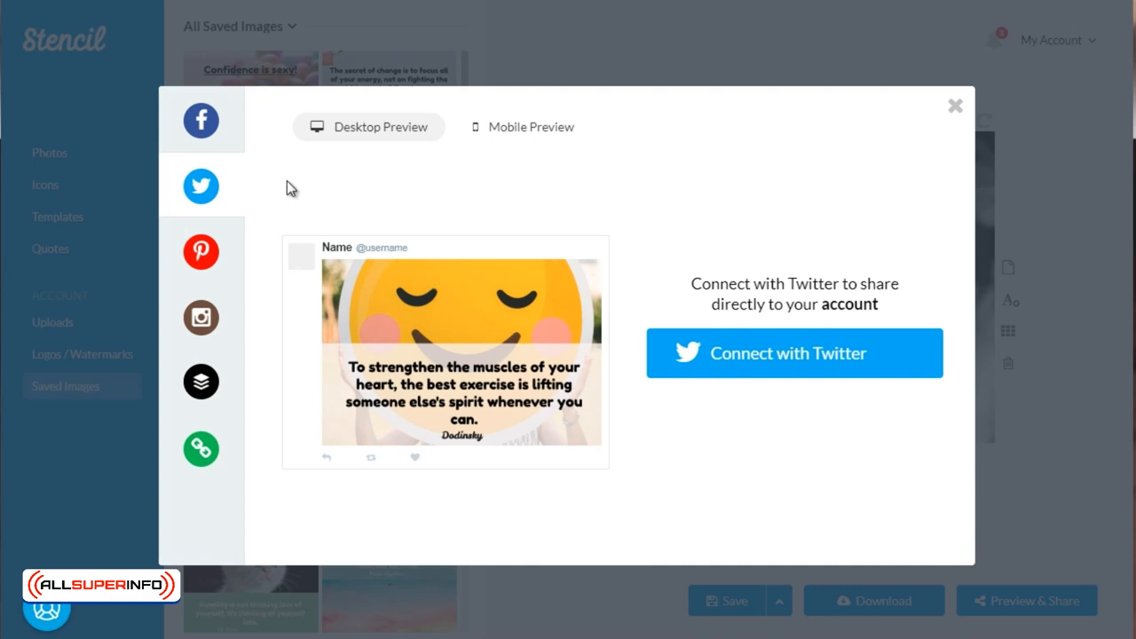
{"action": "mouse_move", "coordinate": [200, 121]}
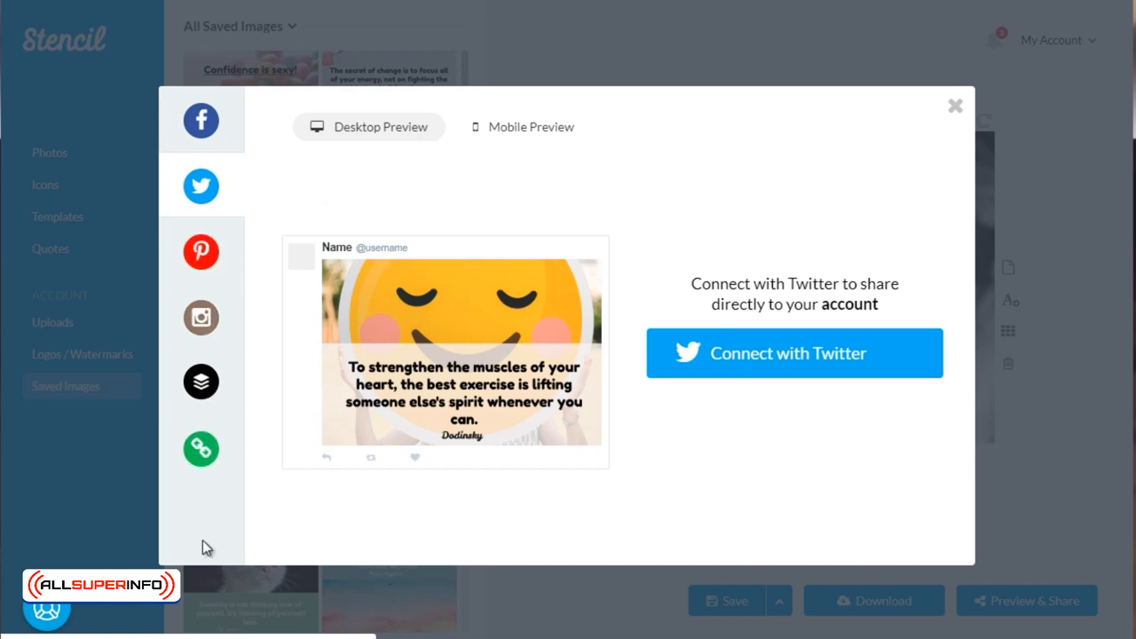
{"action": "mouse_move", "coordinate": [270, 249]}
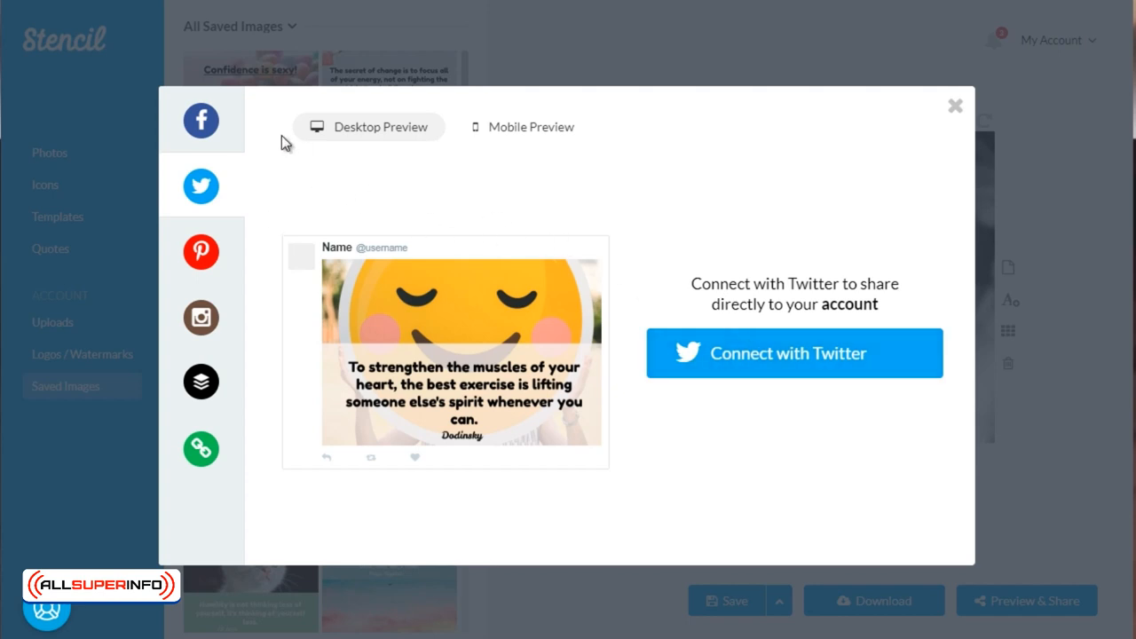
{"action": "mouse_move", "coordinate": [270, 228]}
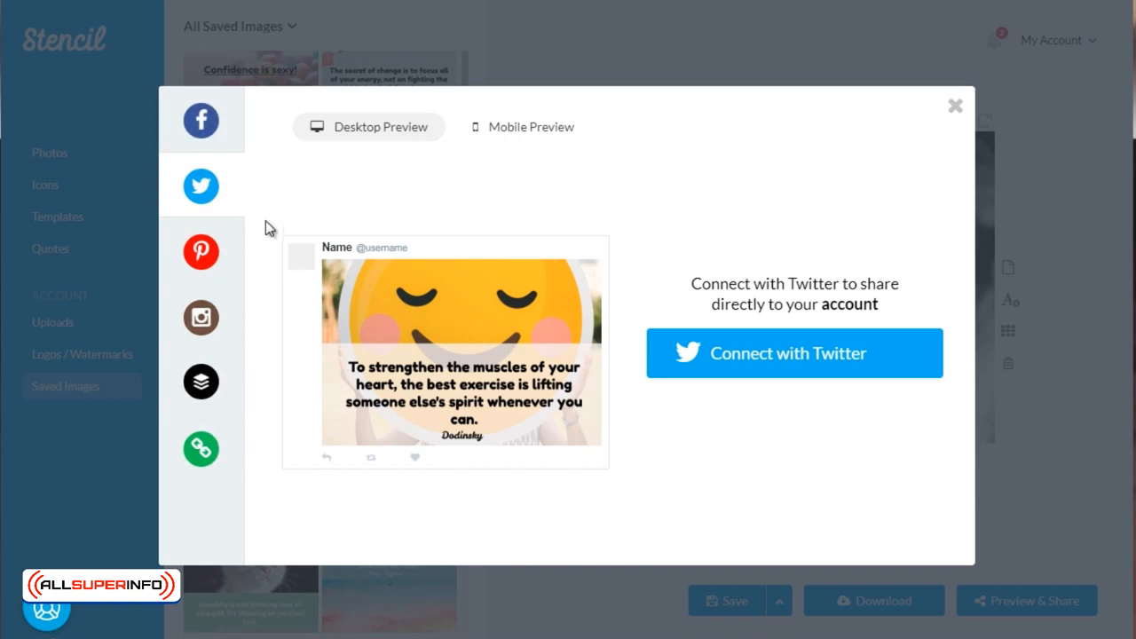
{"action": "mouse_move", "coordinate": [618, 204]}
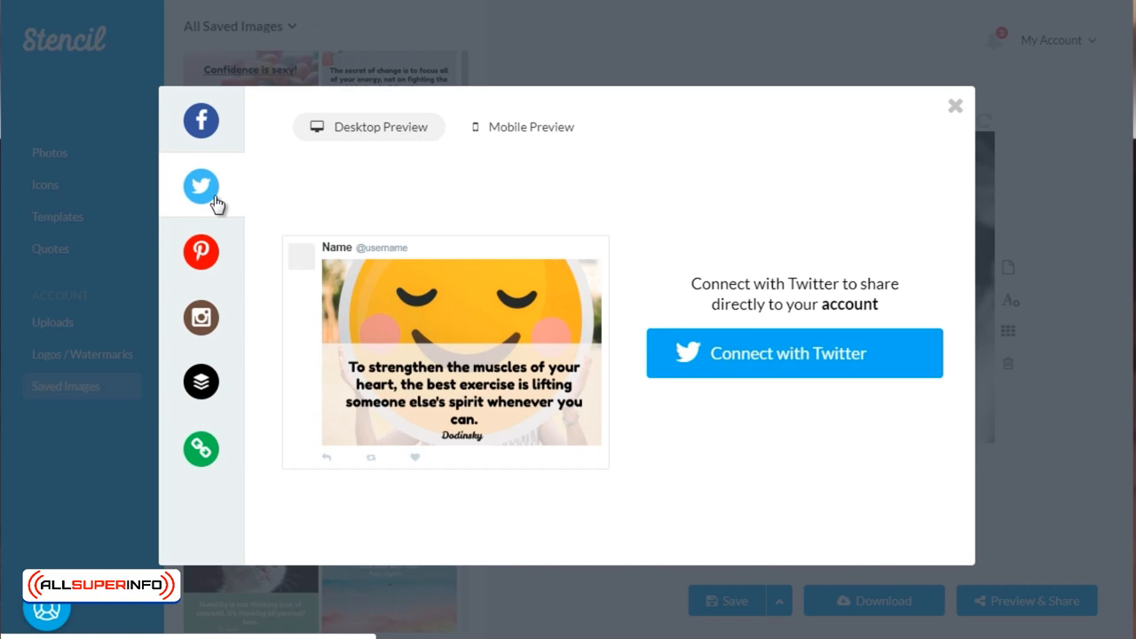
{"action": "mouse_move", "coordinate": [524, 426]}
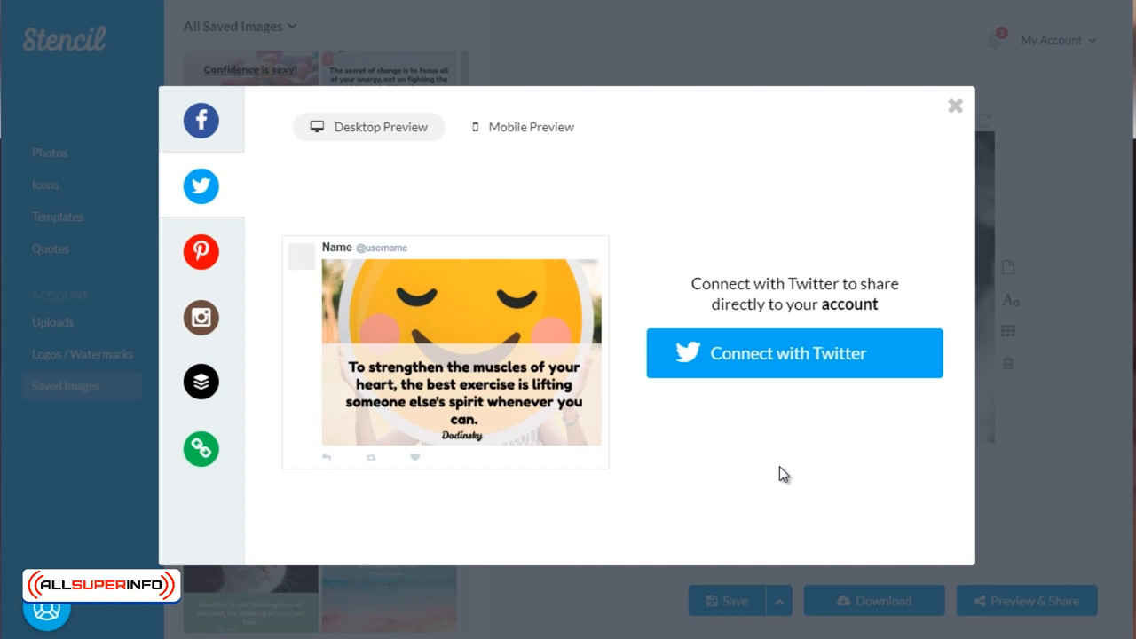
{"action": "mouse_move", "coordinate": [780, 220]}
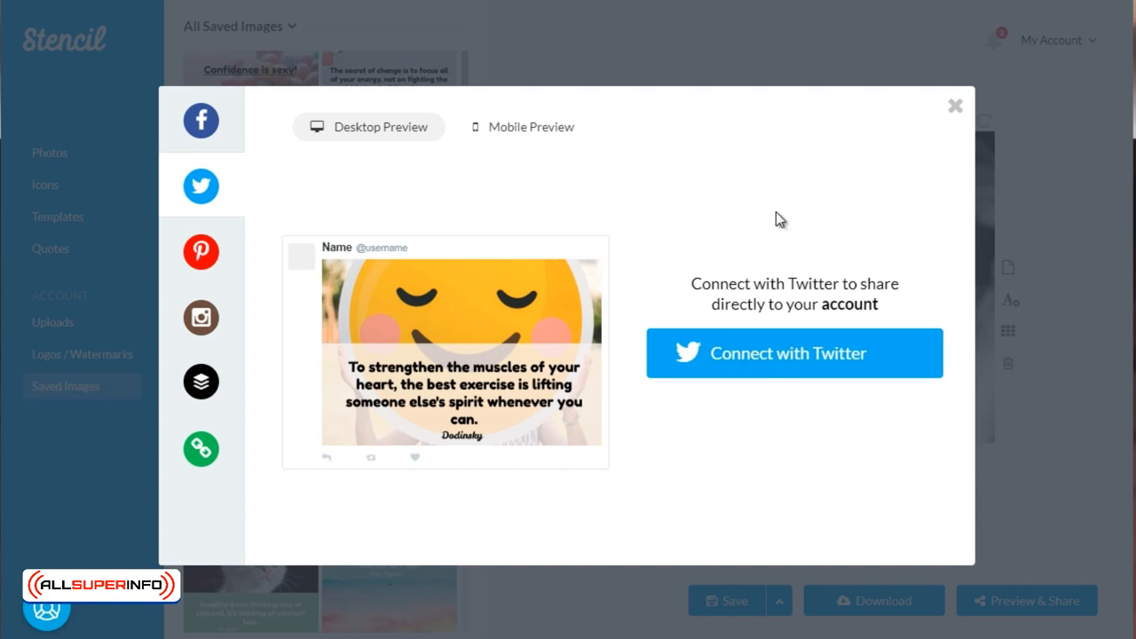